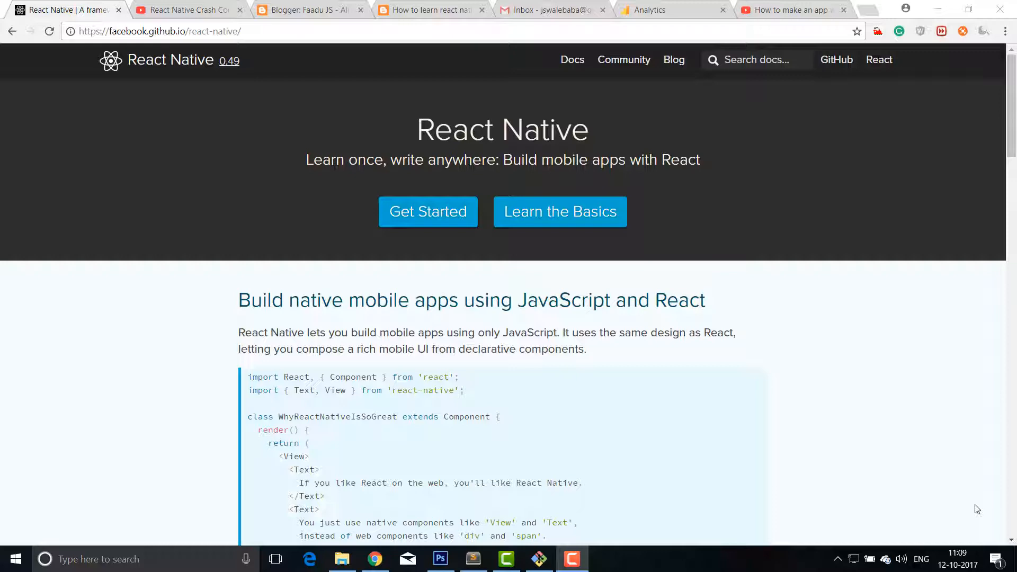
Step: Open the React Native Getting Started guide on the Building Projects with Native Code tab
{"action": "scroll", "scroll_direction": "down", "scroll_amount": 3}
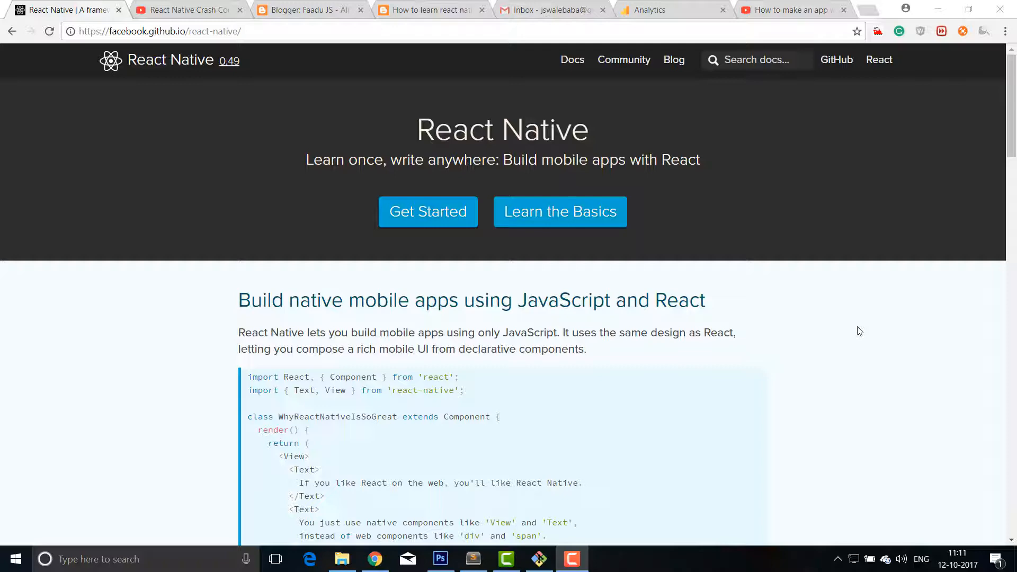
{"action": "mouse_move", "coordinate": [336, 287]}
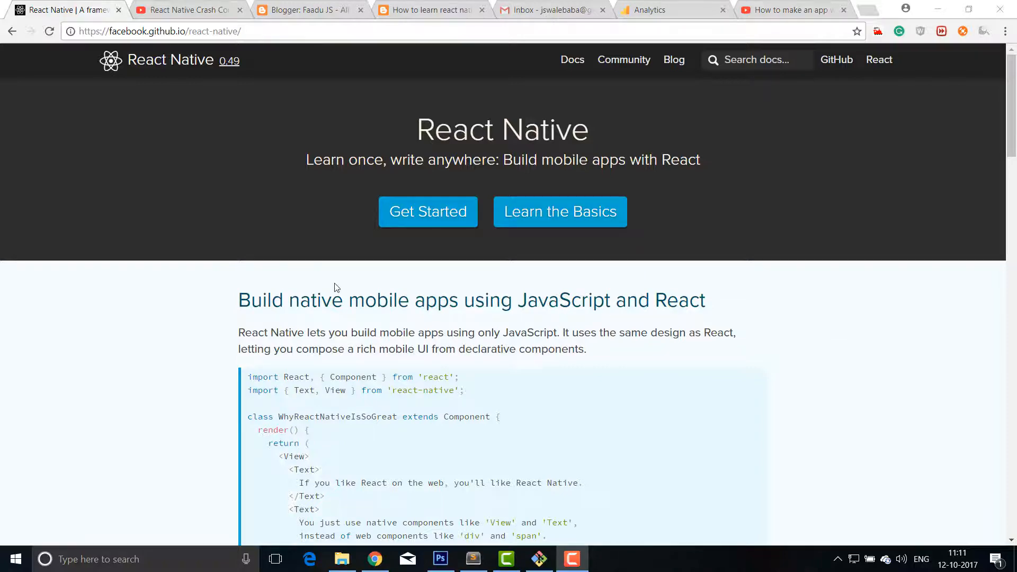
{"action": "mouse_move", "coordinate": [392, 240]}
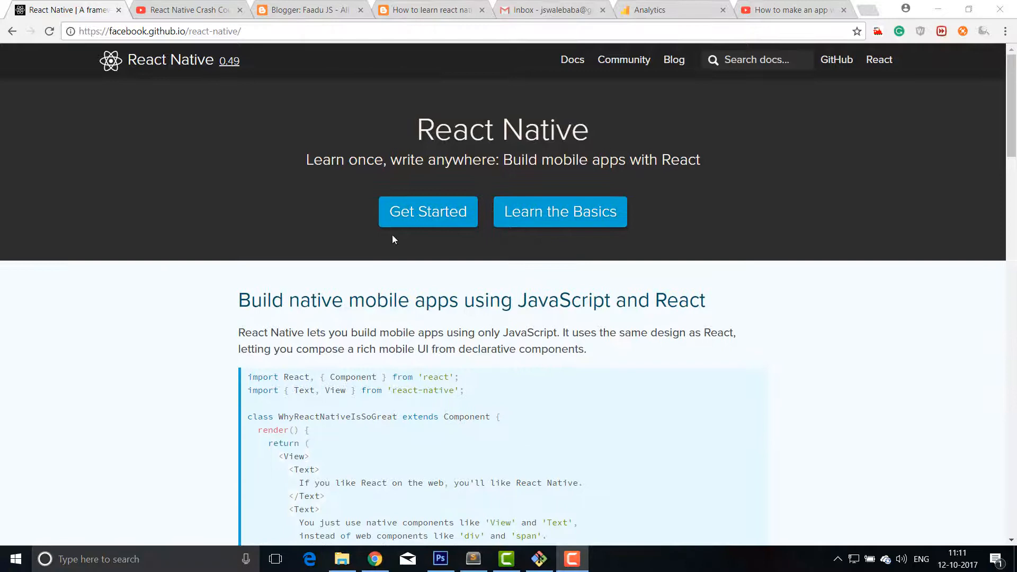
{"action": "left_click", "coordinate": [428, 212]}
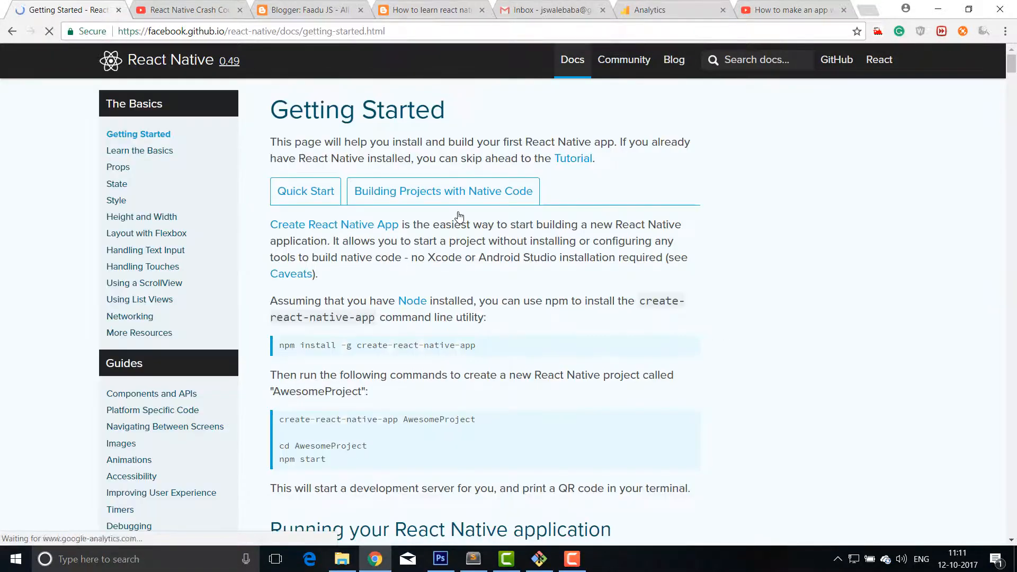
{"action": "left_click", "coordinate": [305, 190]}
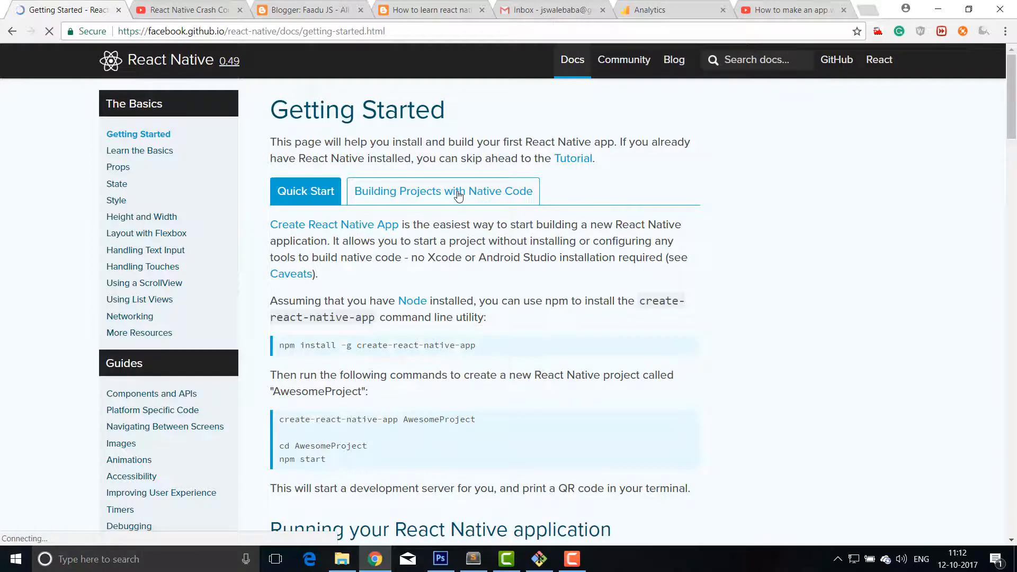
{"action": "left_click", "coordinate": [442, 191]}
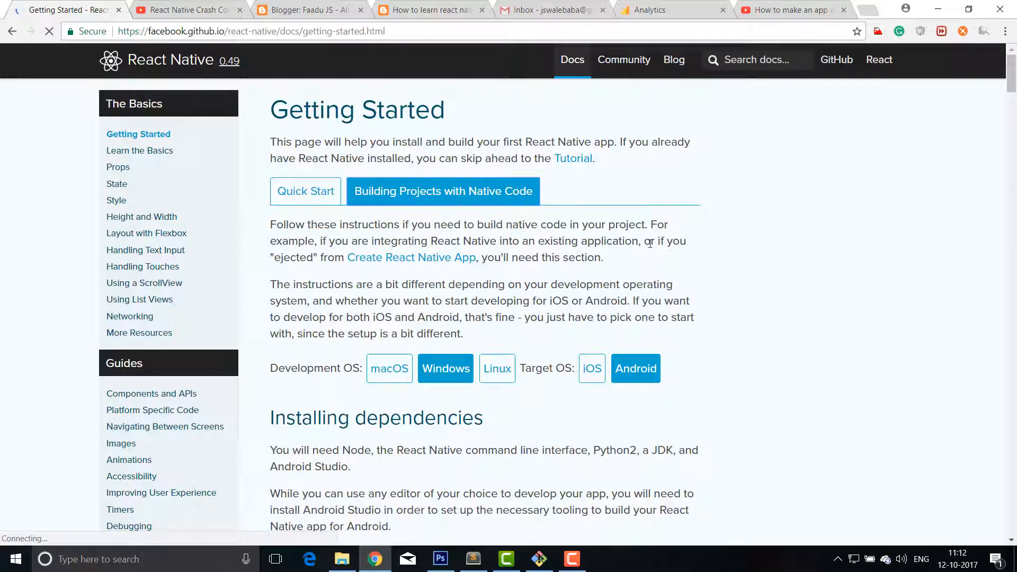
Step: Scroll through the Windows/Android setup instructions, then switch to File Explorer
{"action": "scroll", "scroll_direction": "down", "scroll_amount": 3}
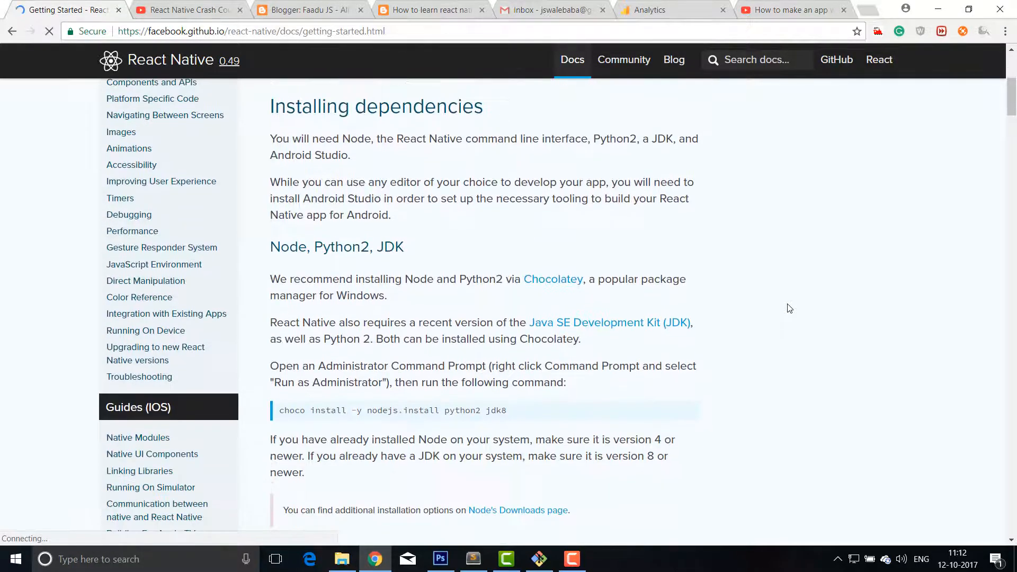
{"action": "scroll", "scroll_direction": "down", "scroll_amount": 3}
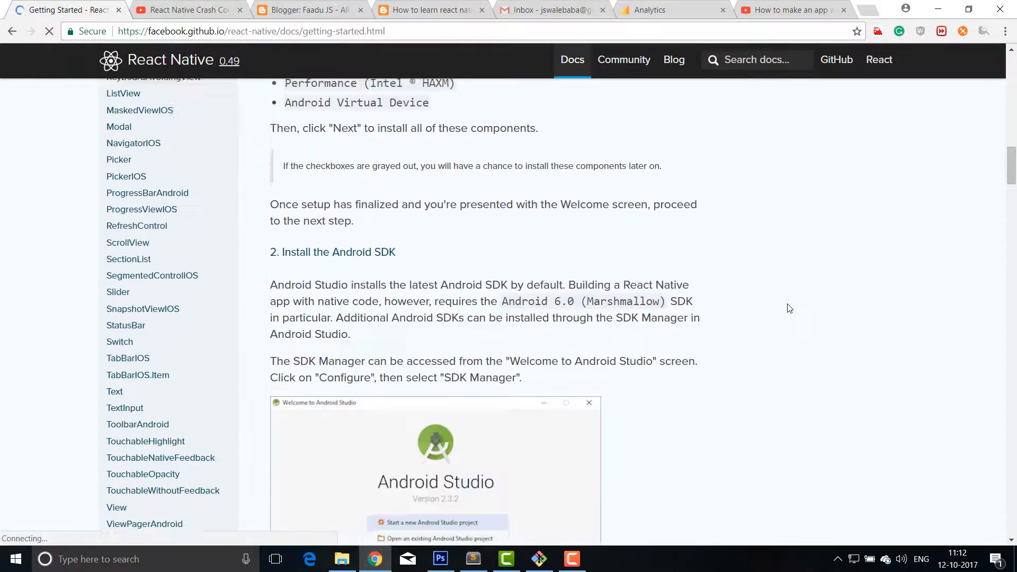
{"action": "scroll", "scroll_direction": "down", "scroll_amount": 3}
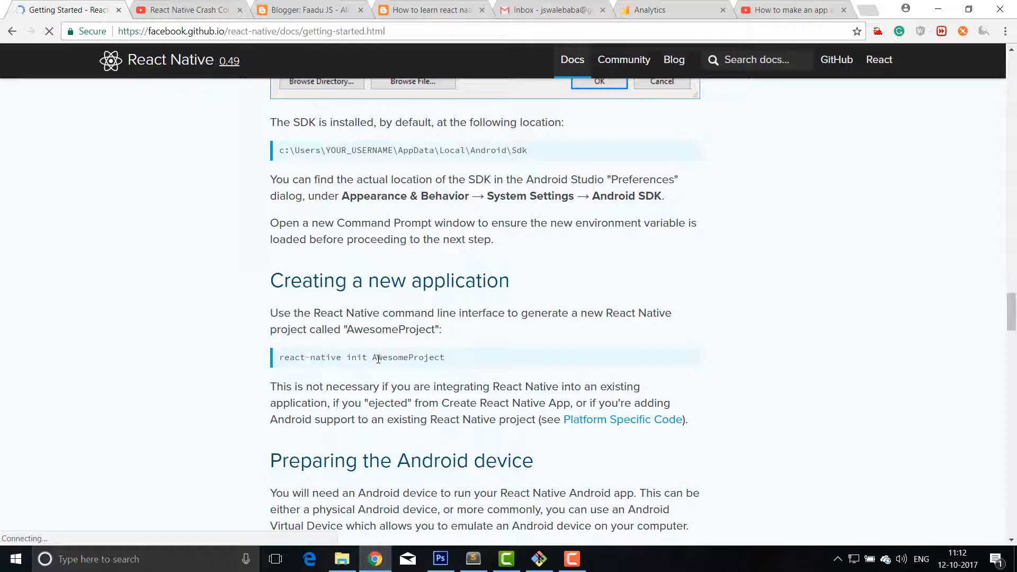
{"action": "left_click", "coordinate": [342, 558]}
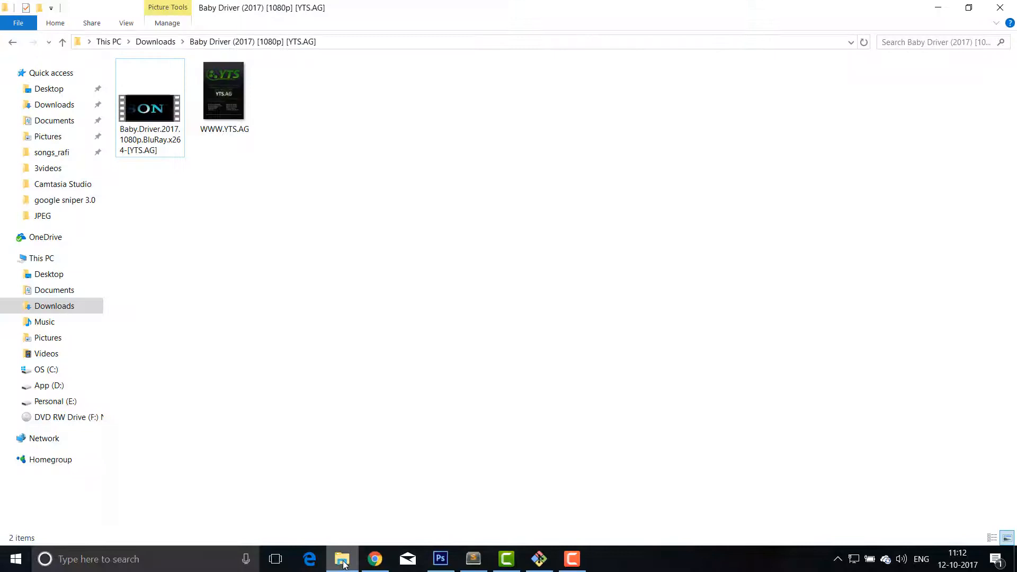
Step: Navigate to D:\nativeapps\firstApp and bring up its right-click menu
{"action": "left_click", "coordinate": [41, 257]}
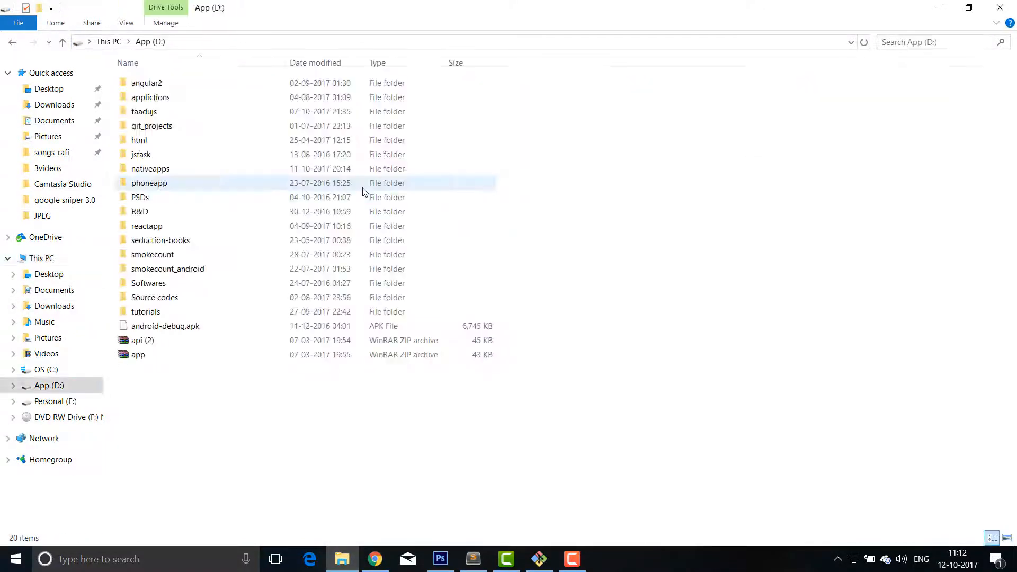
{"action": "double_click", "coordinate": [149, 183]}
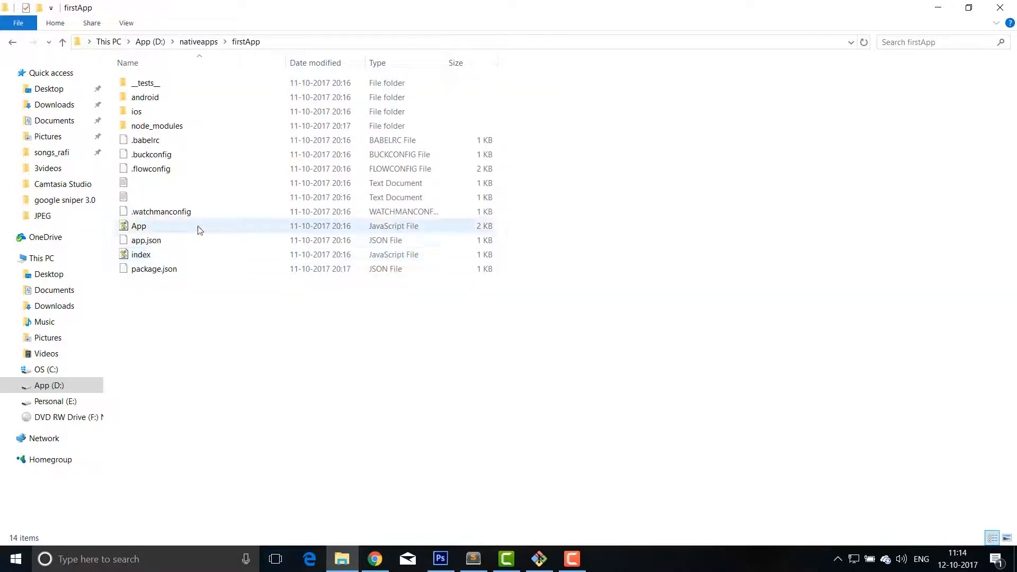
{"action": "left_click", "coordinate": [144, 96]}
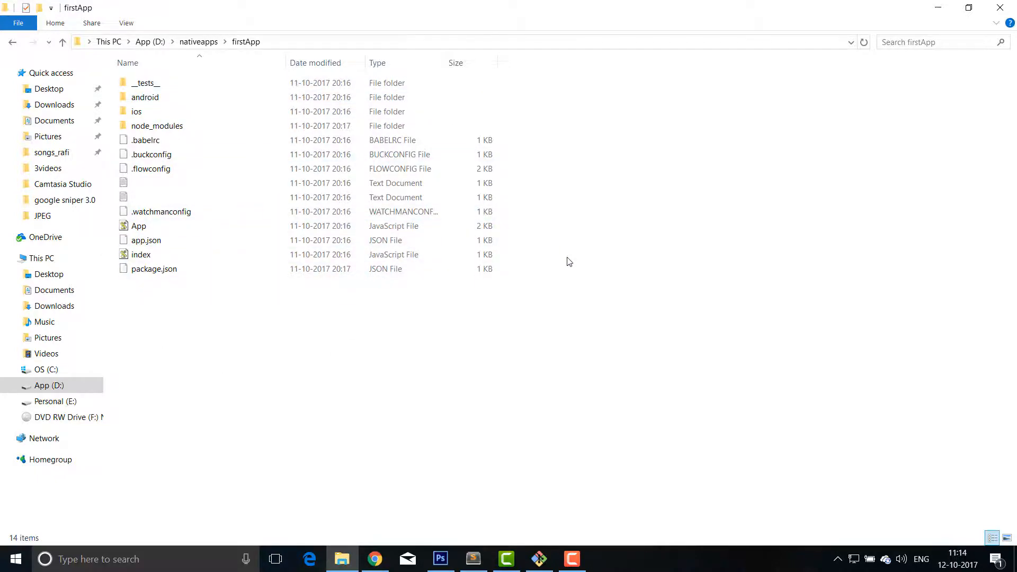
{"action": "right_click", "coordinate": [568, 261]}
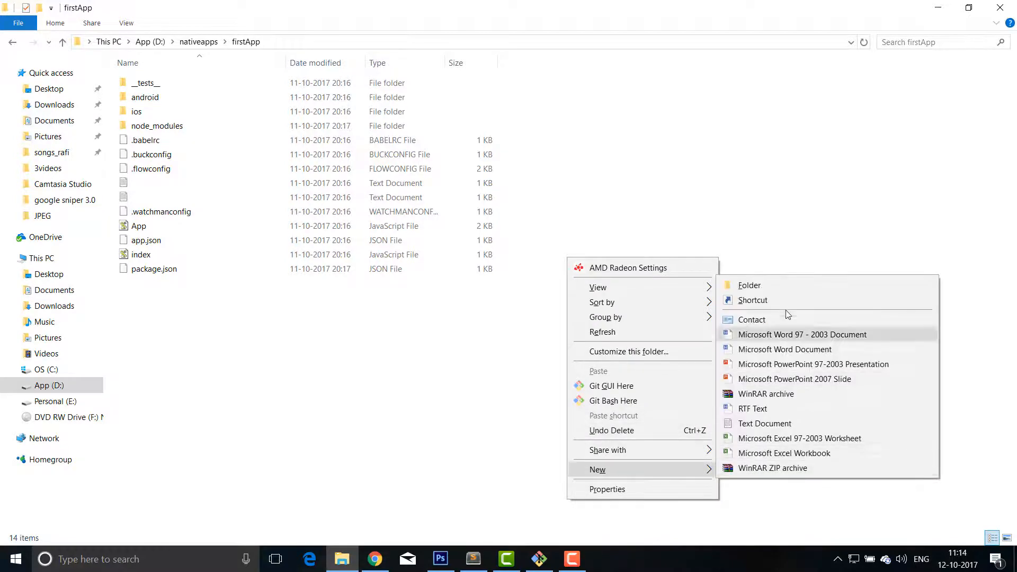
Step: Create a 'src' folder in firstApp and return to the React Native guide in Chrome
{"action": "left_click", "coordinate": [749, 286]}
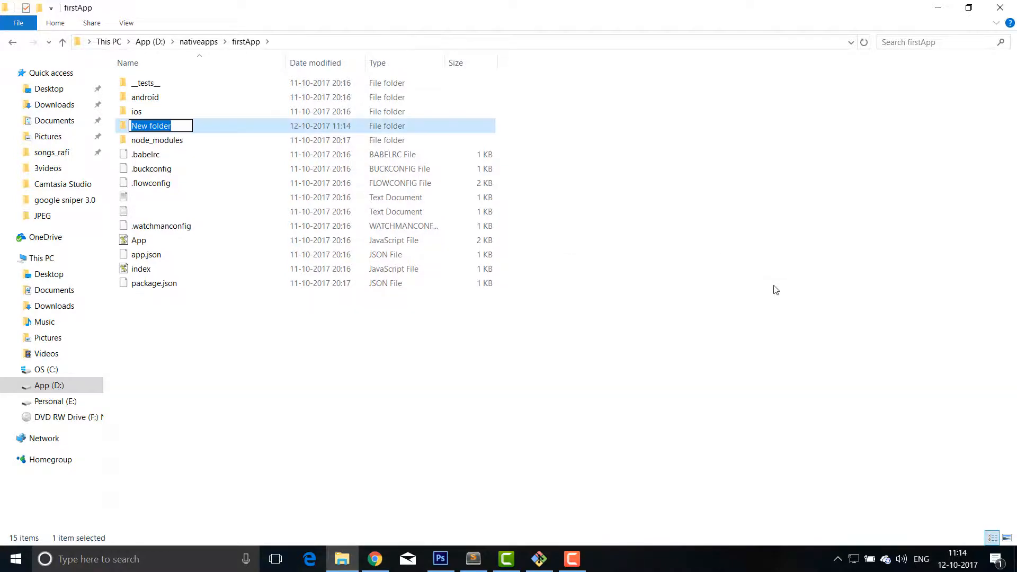
{"action": "type", "text": "src"}
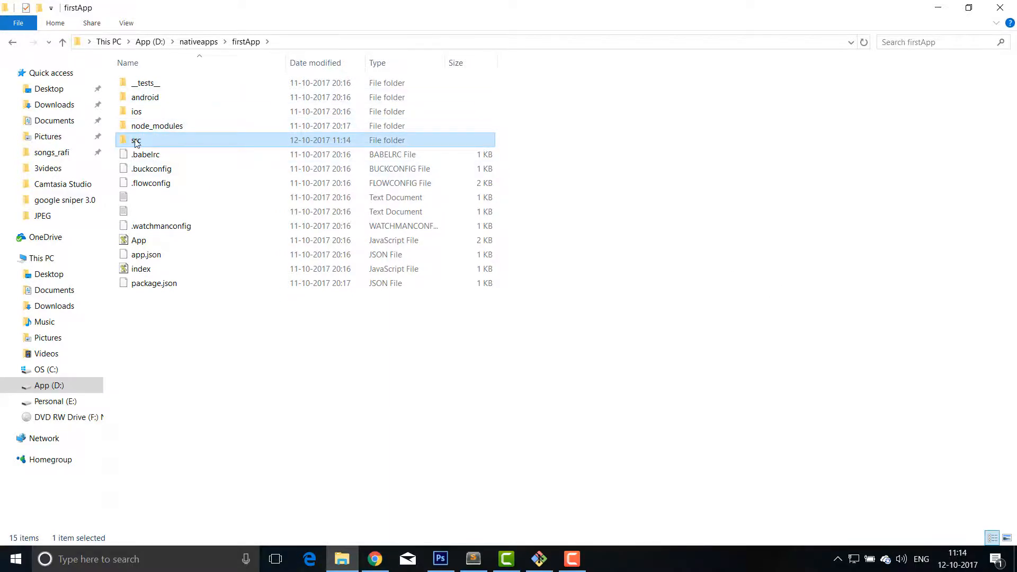
{"action": "left_click", "coordinate": [375, 559]}
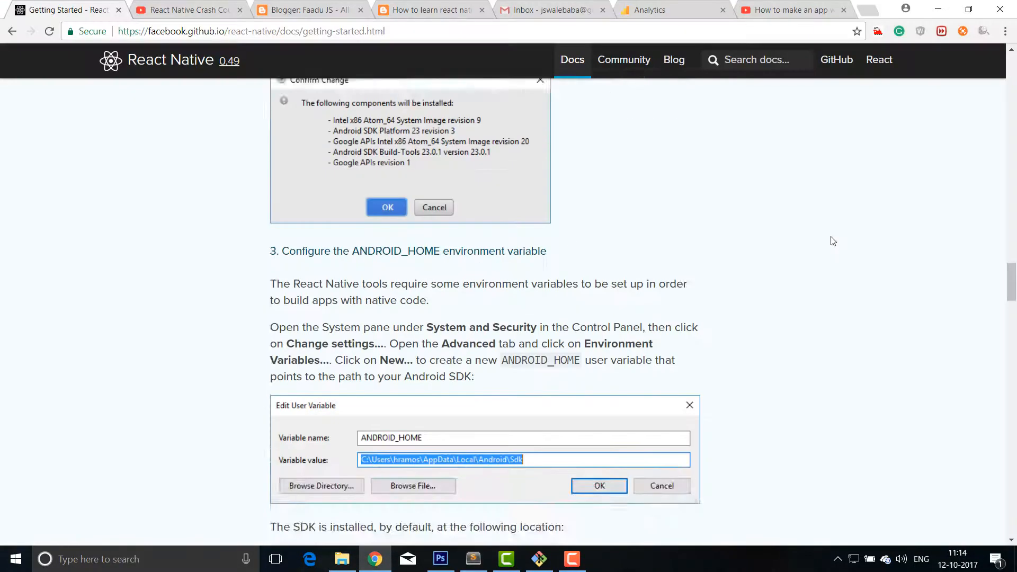
{"action": "scroll", "scroll_direction": "down", "scroll_amount": 3}
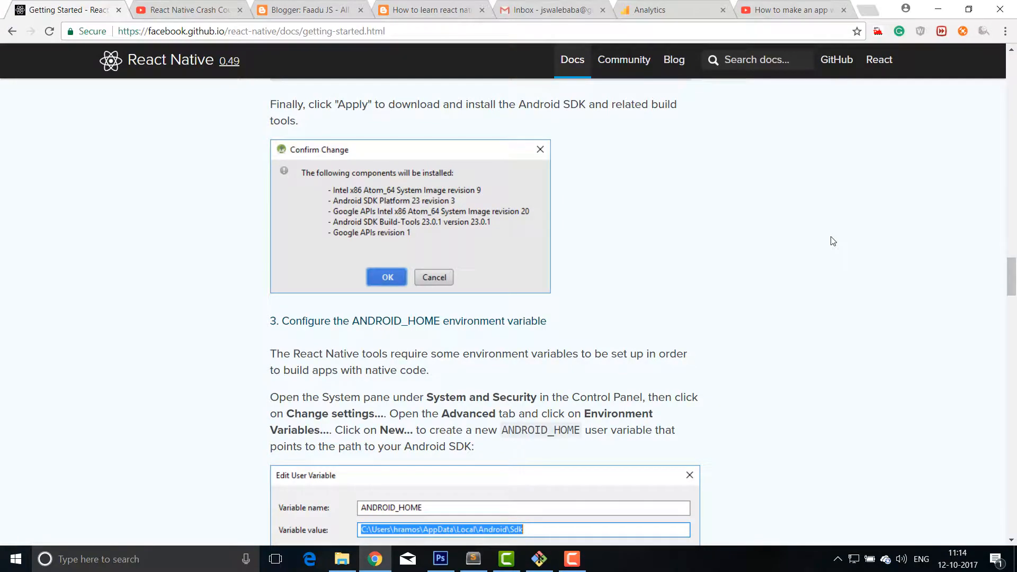